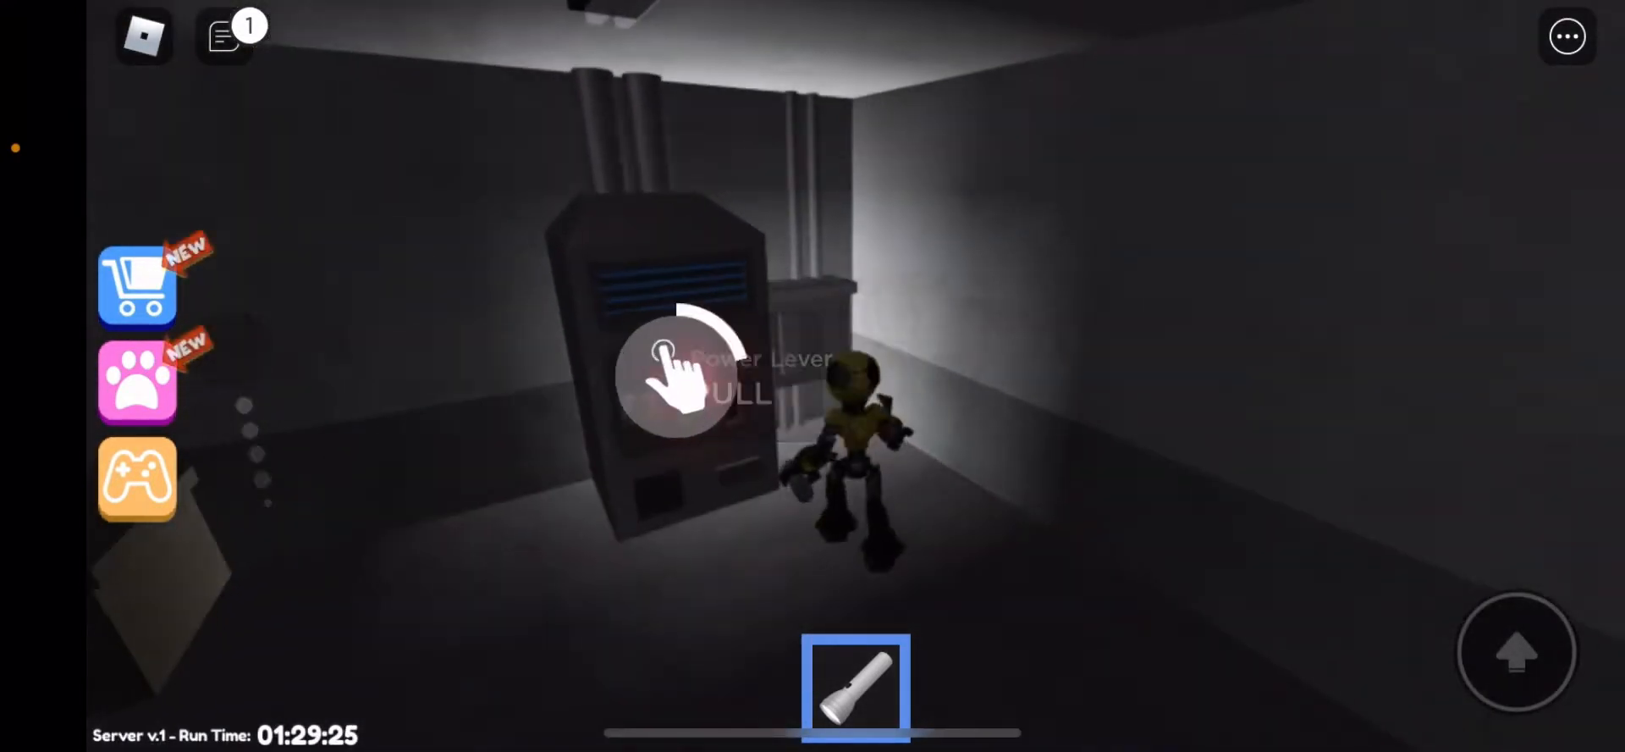
pyautogui.click(673, 374)
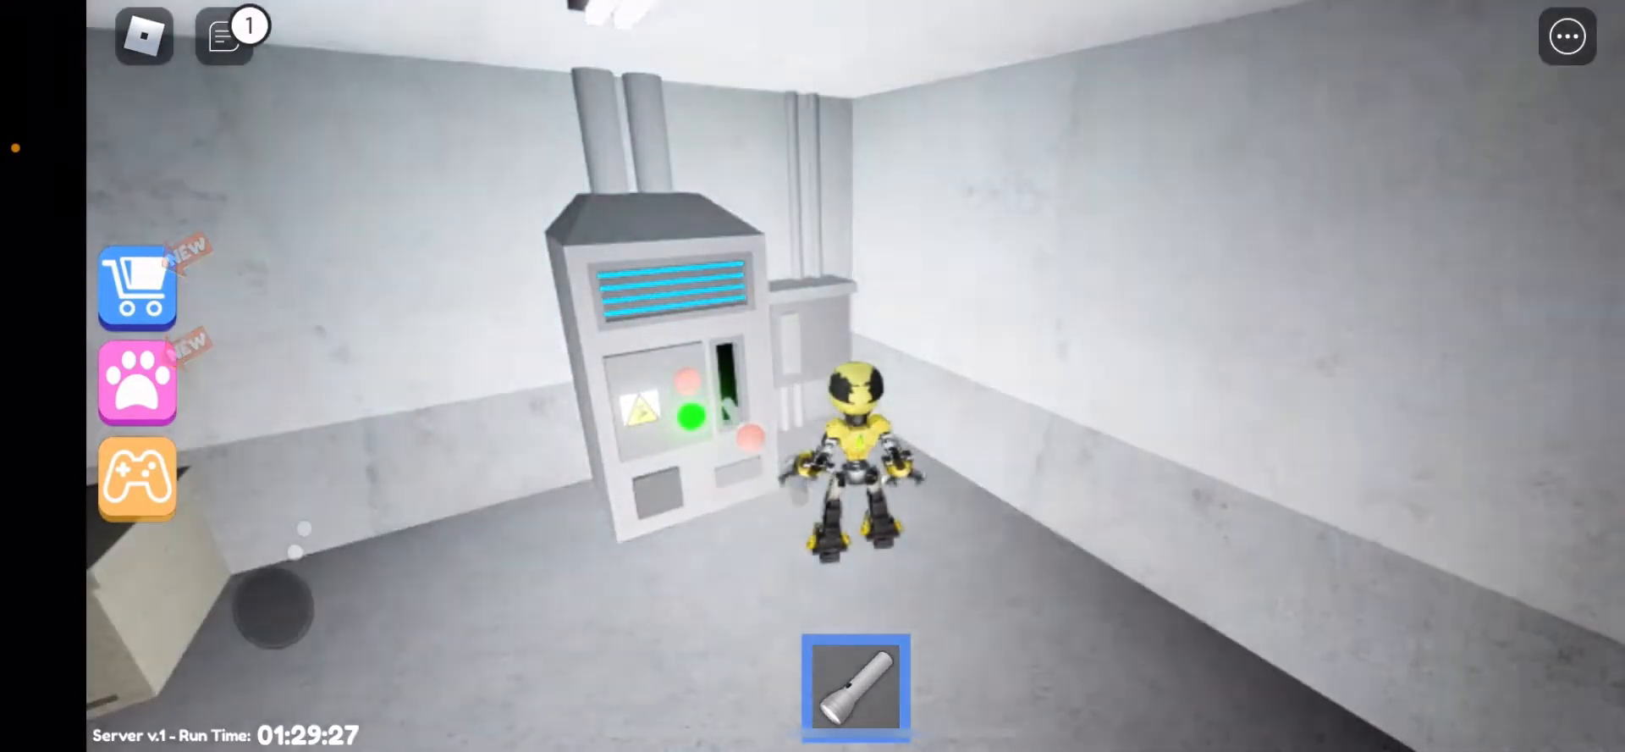